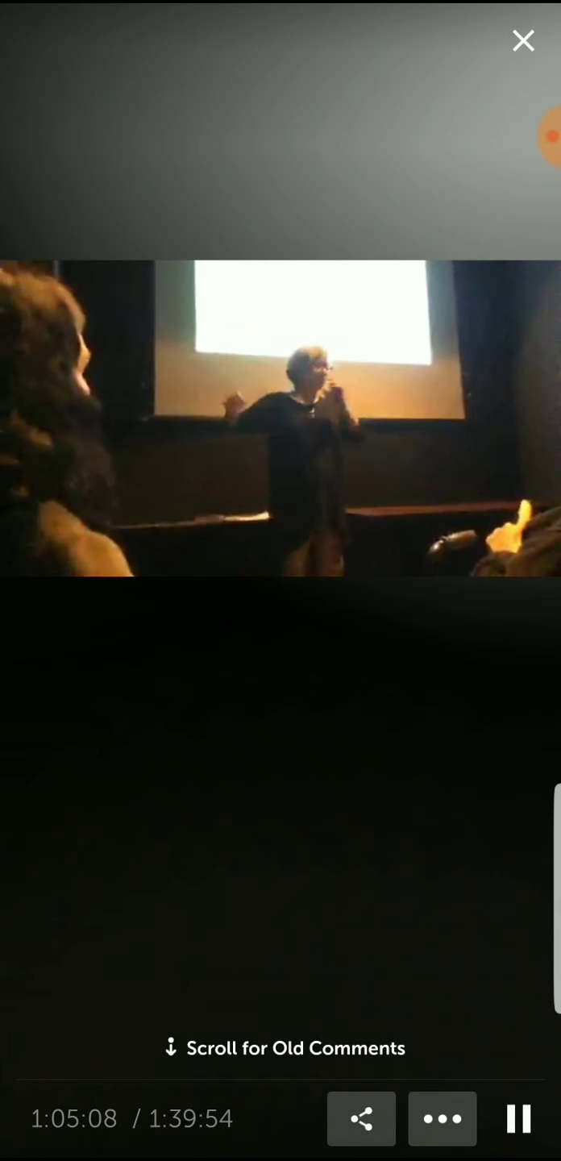
left_click(516, 1119)
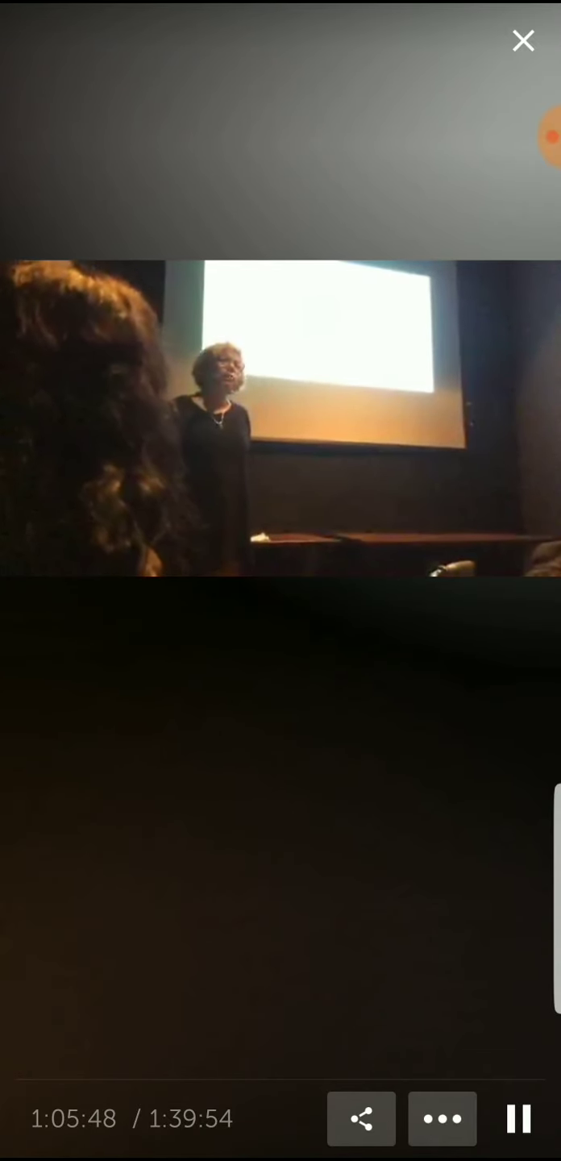